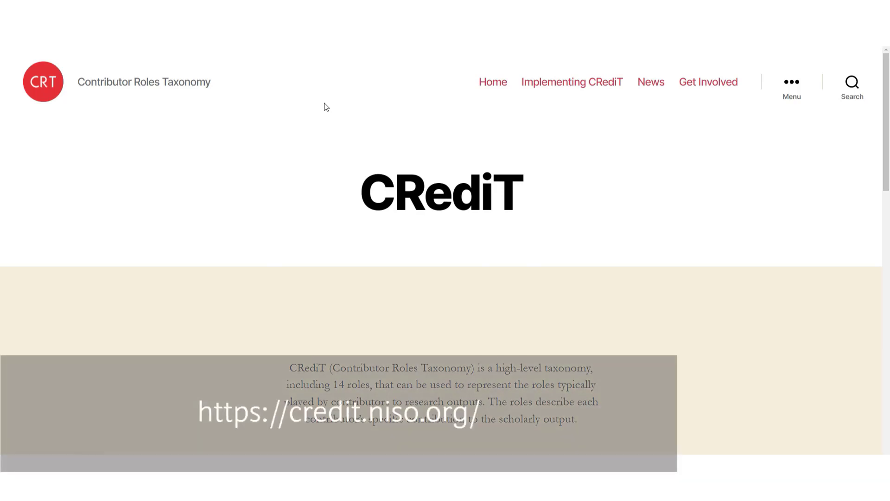
{"action": "mouse_move", "coordinate": [784, 305]}
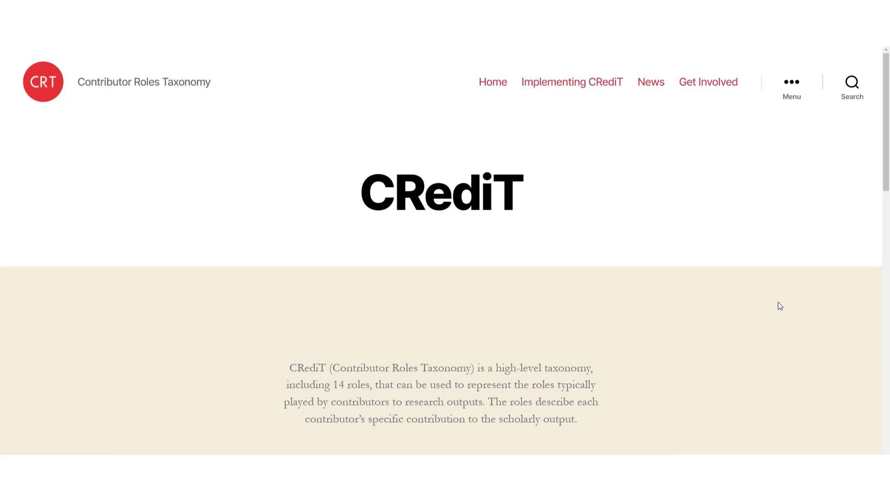
- Scroll the credit.niso.org home page down to the '14 Contributor Roles' section
{"action": "scroll", "scroll_direction": "down", "scroll_amount": 3}
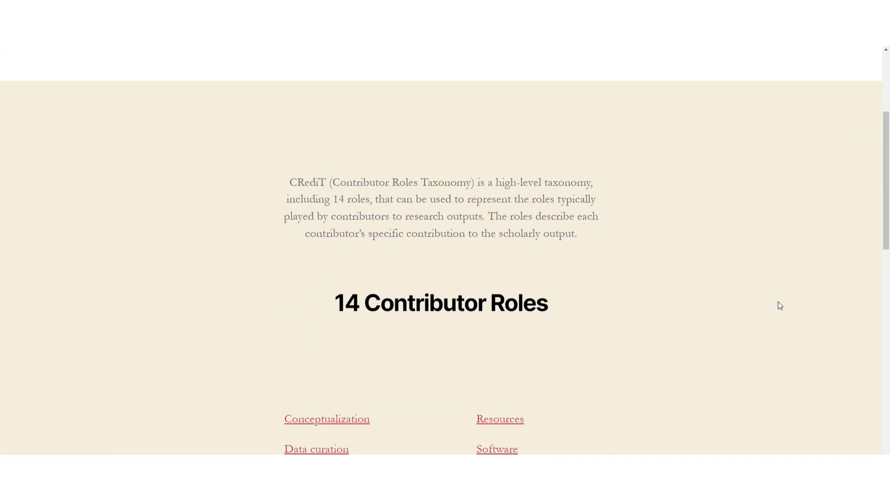
{"action": "scroll", "scroll_direction": "down", "scroll_amount": 3}
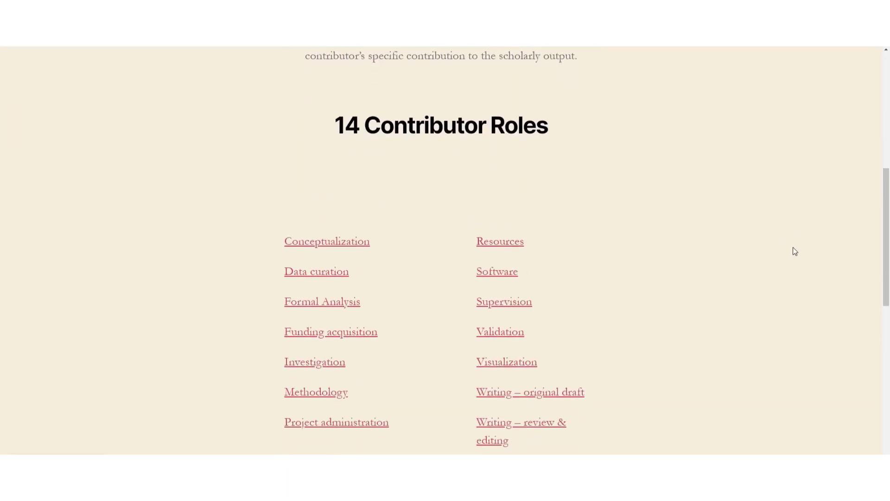
{"action": "scroll", "scroll_direction": "down", "scroll_amount": 3}
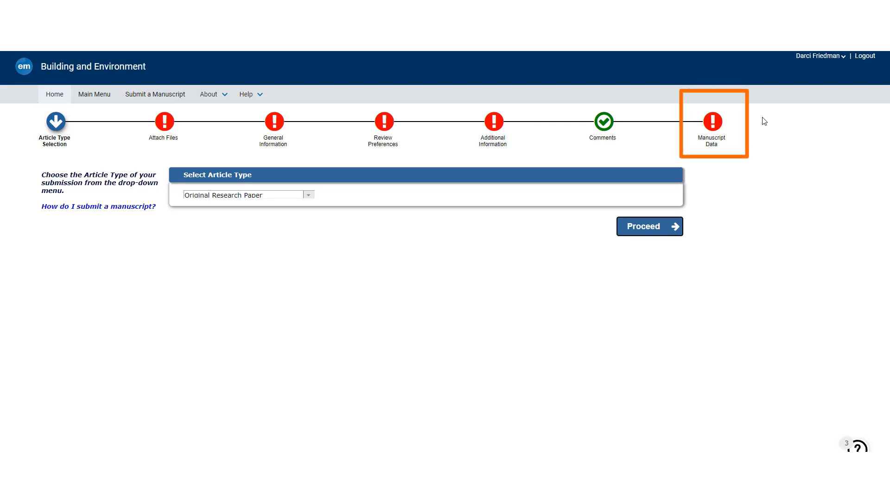
{"action": "mouse_move", "coordinate": [776, 124]}
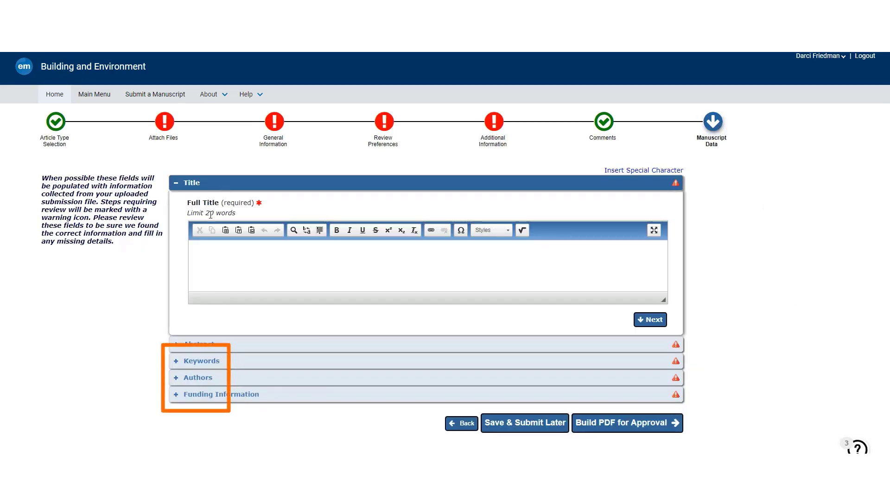
{"action": "mouse_move", "coordinate": [216, 419]}
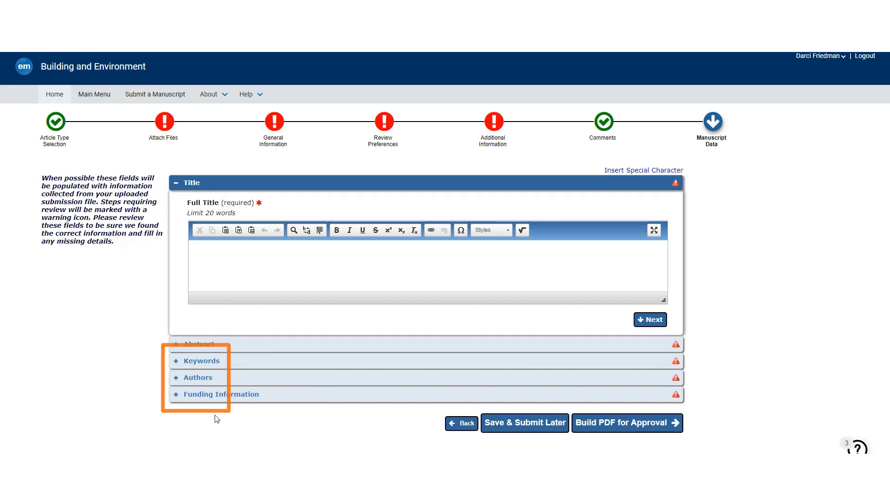
- Expand the Authors section and start '+ Add Another Author' from the Current Author List
{"action": "left_click", "coordinate": [198, 376]}
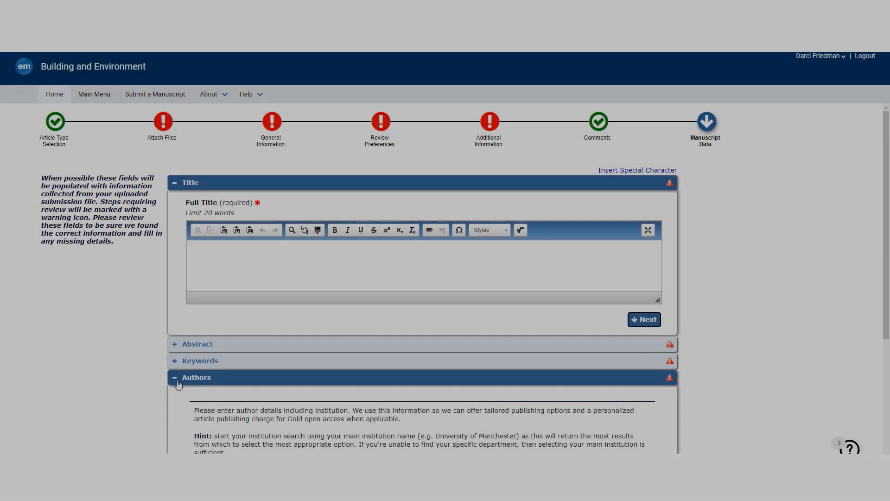
{"action": "scroll", "scroll_direction": "down", "scroll_amount": 3}
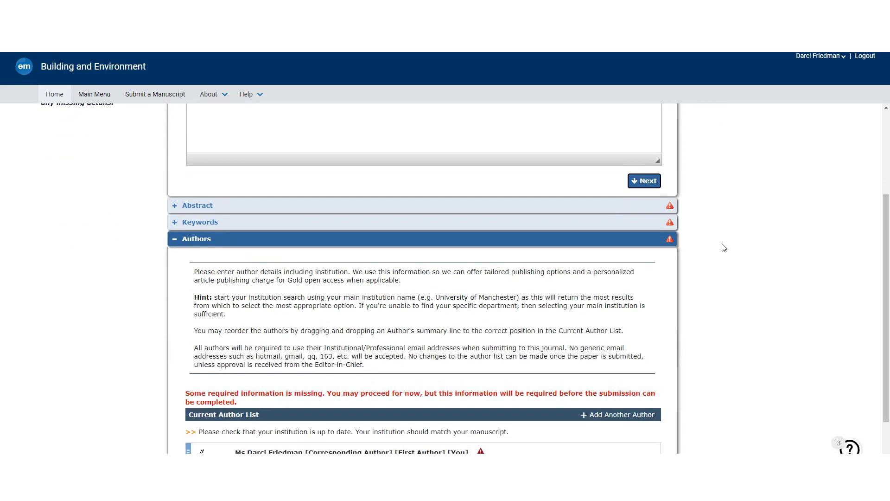
{"action": "scroll", "scroll_direction": "down", "scroll_amount": 3}
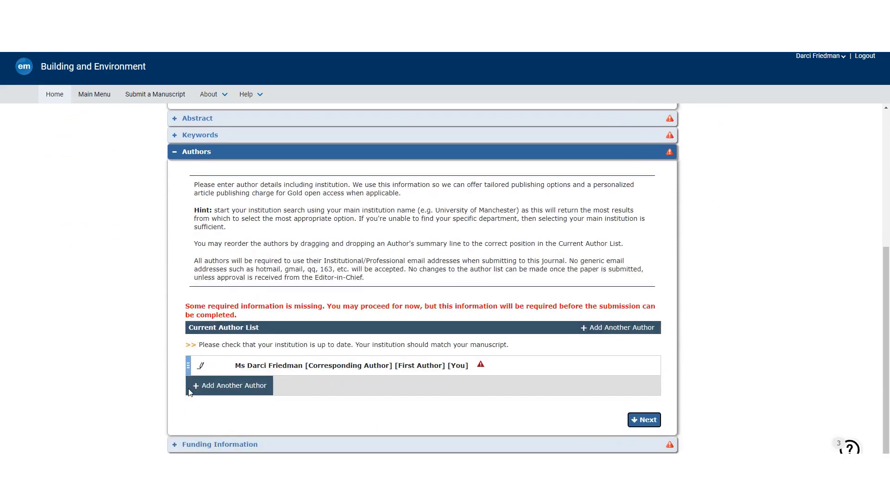
{"action": "left_click", "coordinate": [230, 384]}
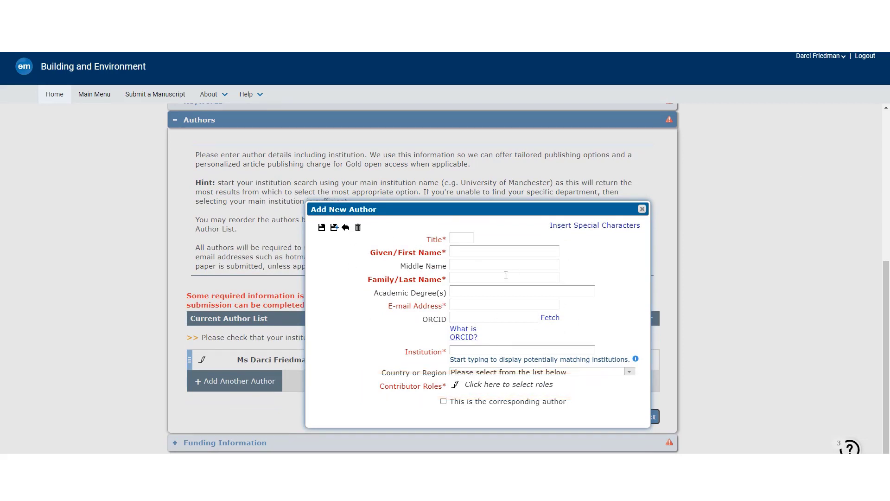
- Reveal the contributor role checkboxes via 'Click here to select roles' in Add New Author
{"action": "left_click", "coordinate": [508, 384]}
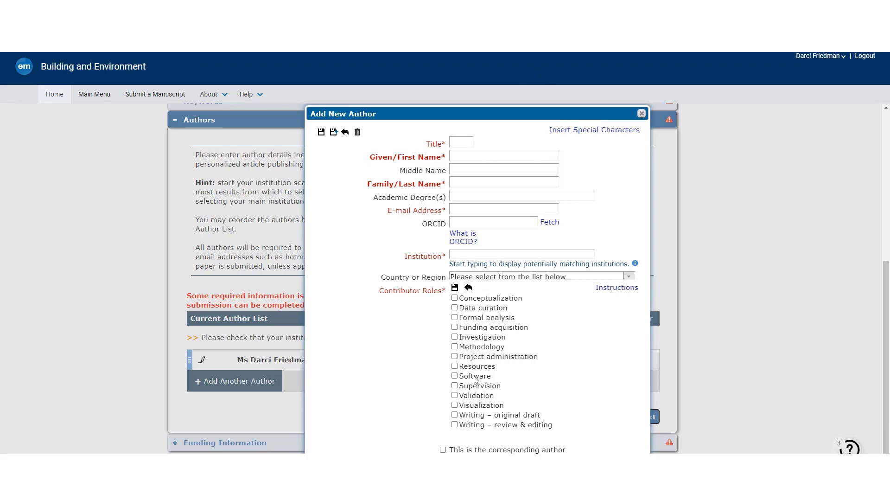
{"action": "mouse_move", "coordinate": [476, 418]}
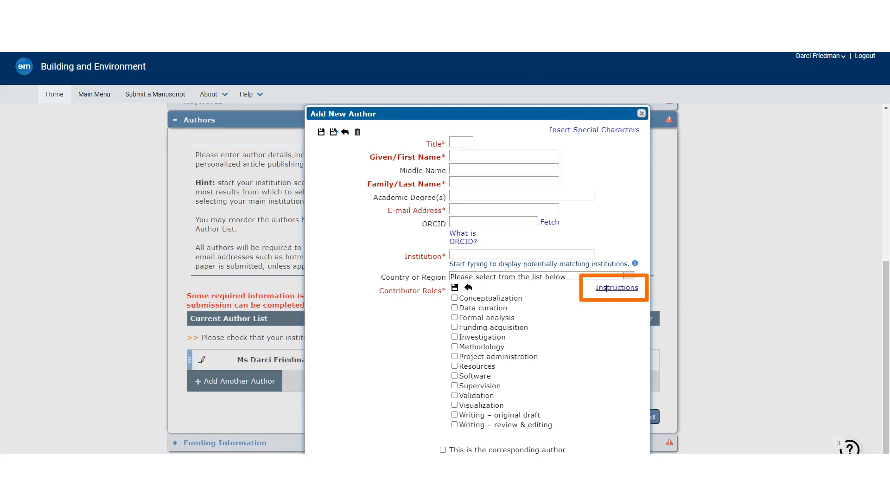
- View the Contributor Roles Instructions popup, then move on to the ScienceDirect article
{"action": "left_click", "coordinate": [616, 288]}
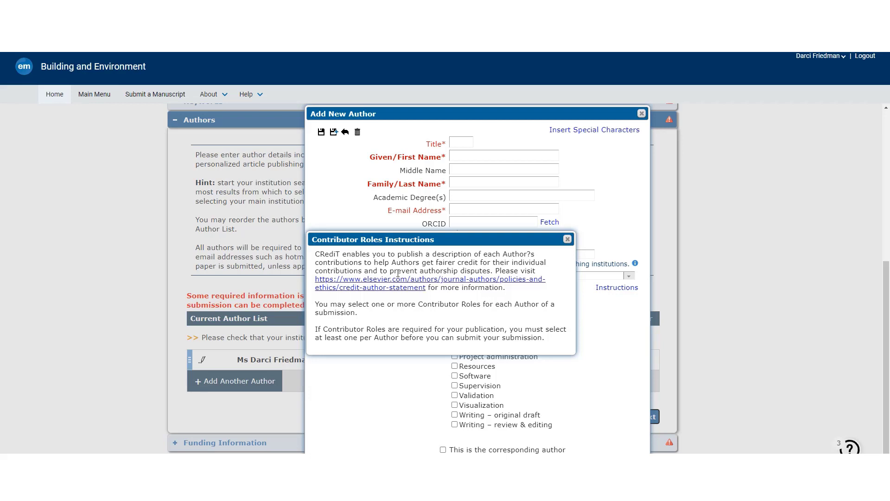
{"action": "mouse_move", "coordinate": [435, 295]}
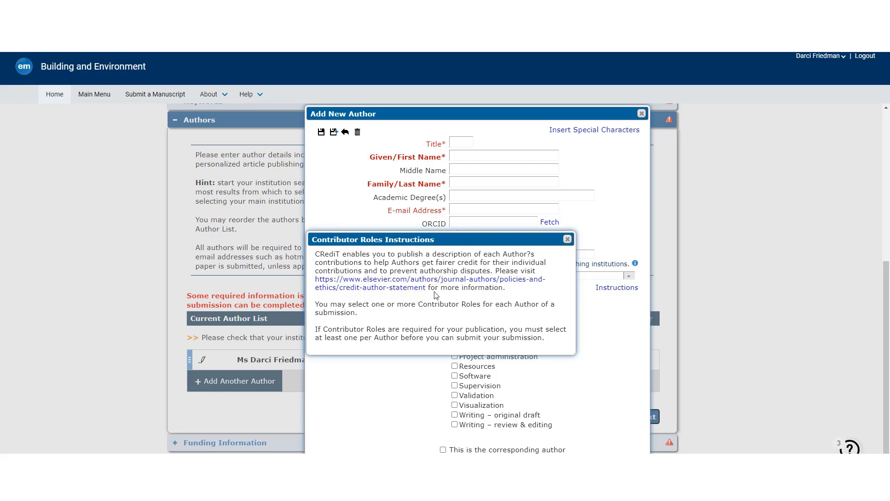
{"action": "left_click", "coordinate": [568, 239]}
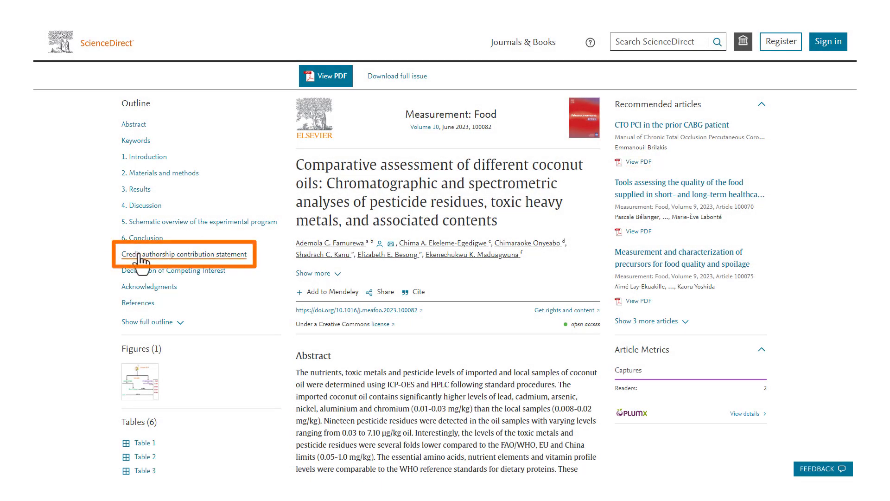
- Jump to 'Credit authorship contribution statement' from the article's Outline panel
{"action": "left_click", "coordinate": [178, 254]}
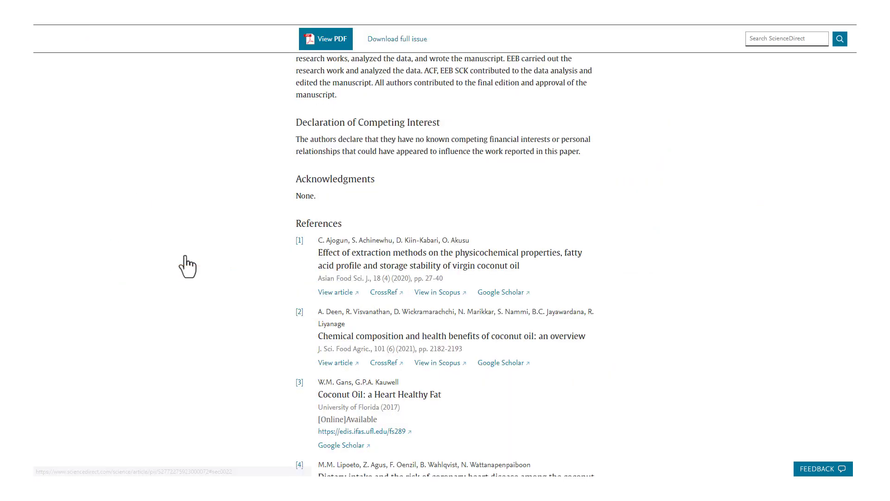
{"action": "scroll", "scroll_direction": "up", "scroll_amount": 3}
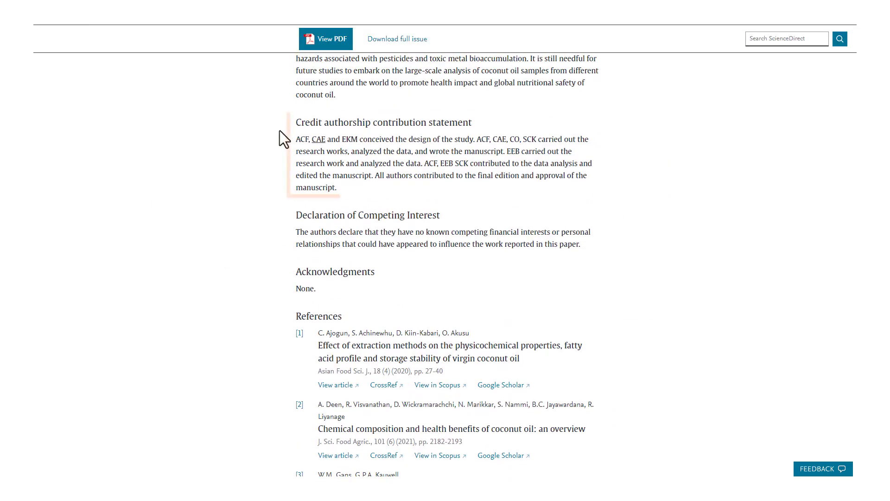